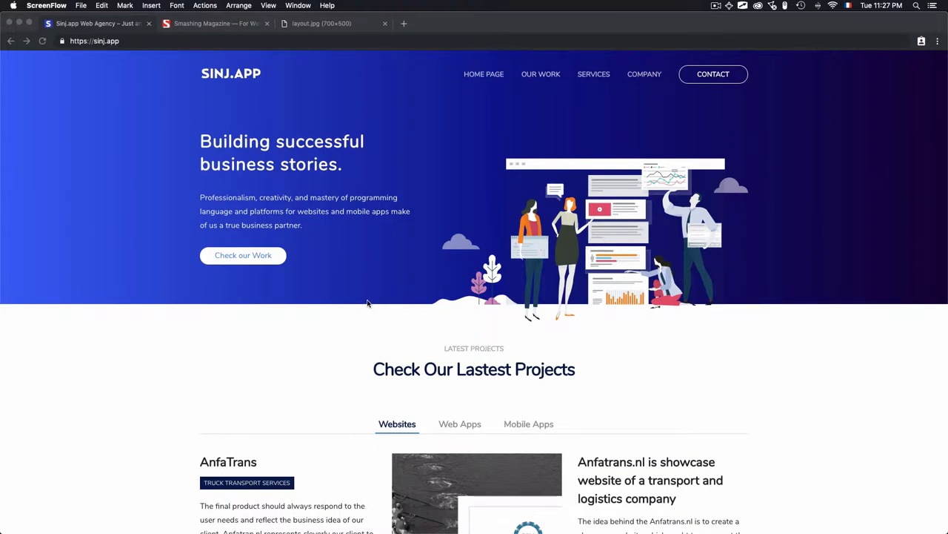
mouse_move(516, 68)
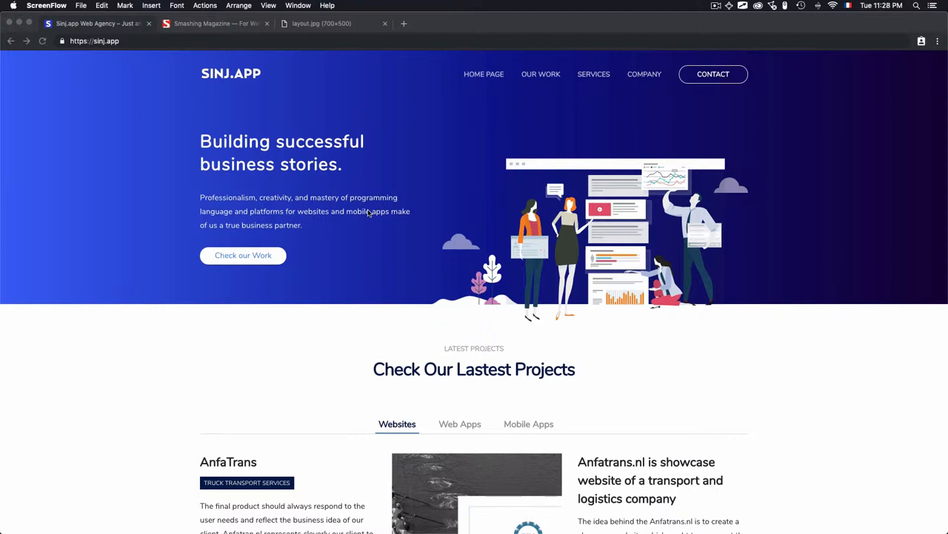
mouse_move(564, 83)
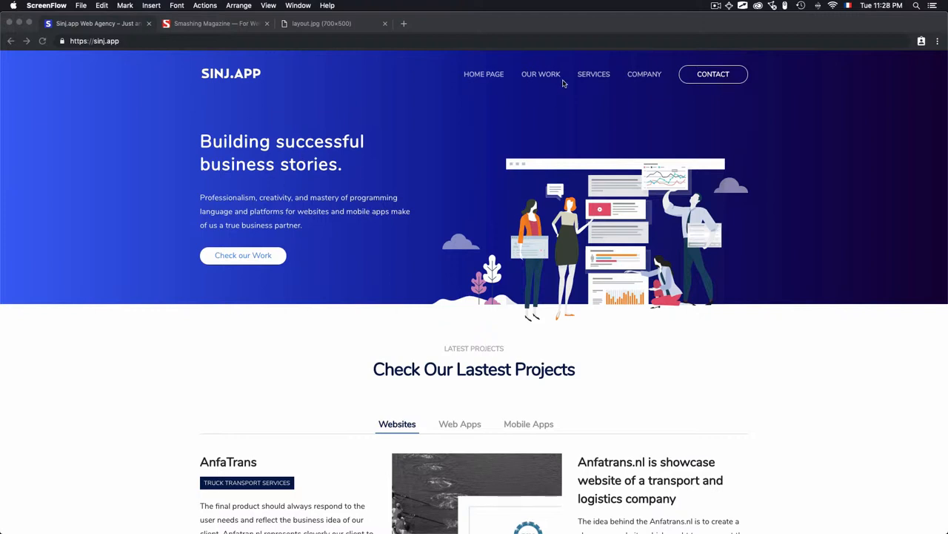
mouse_move(269, 298)
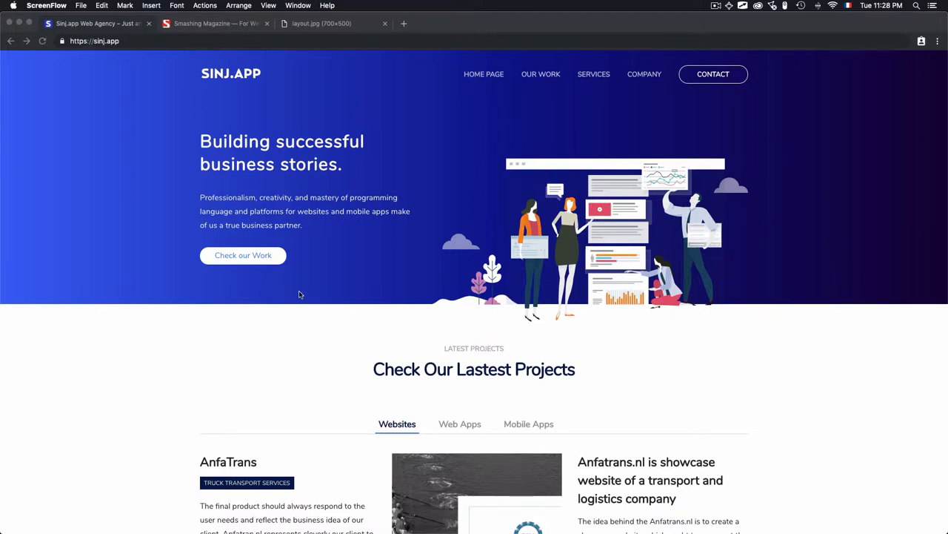
- Scroll up and down through the sinj.app page to review its layout
scroll("down", 3)
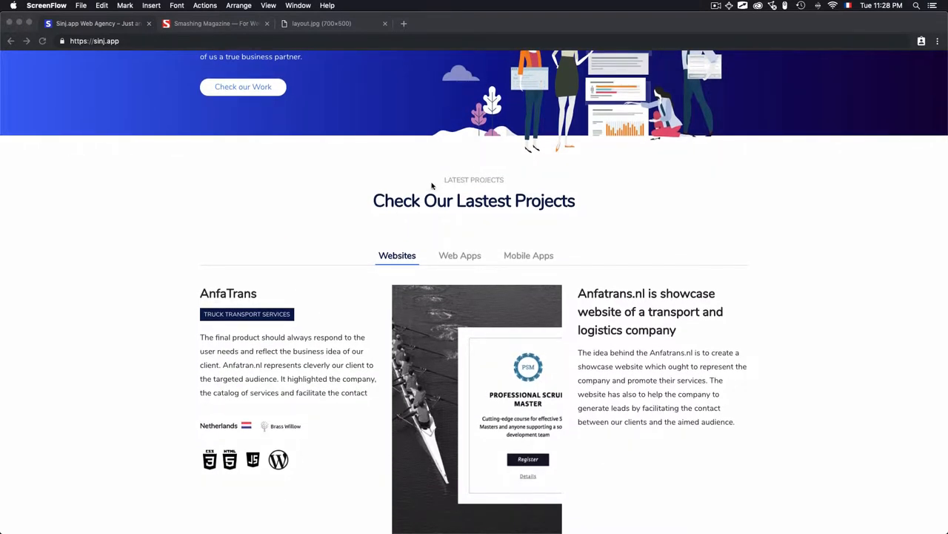
scroll("down", 3)
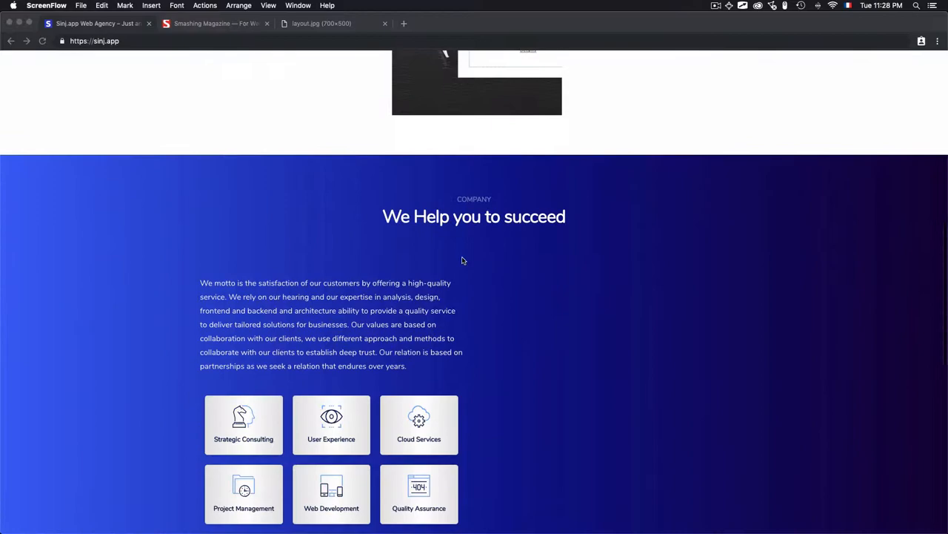
scroll("down", 3)
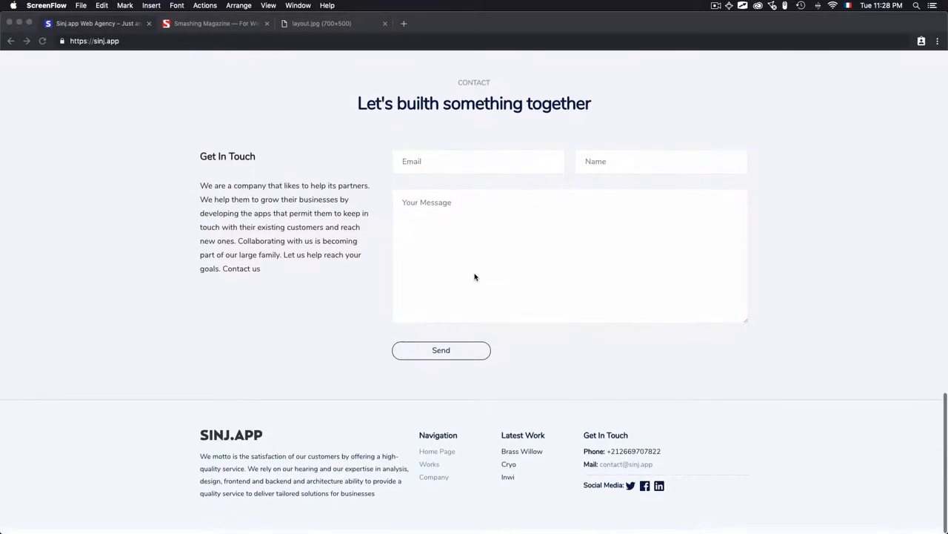
scroll("up", 3)
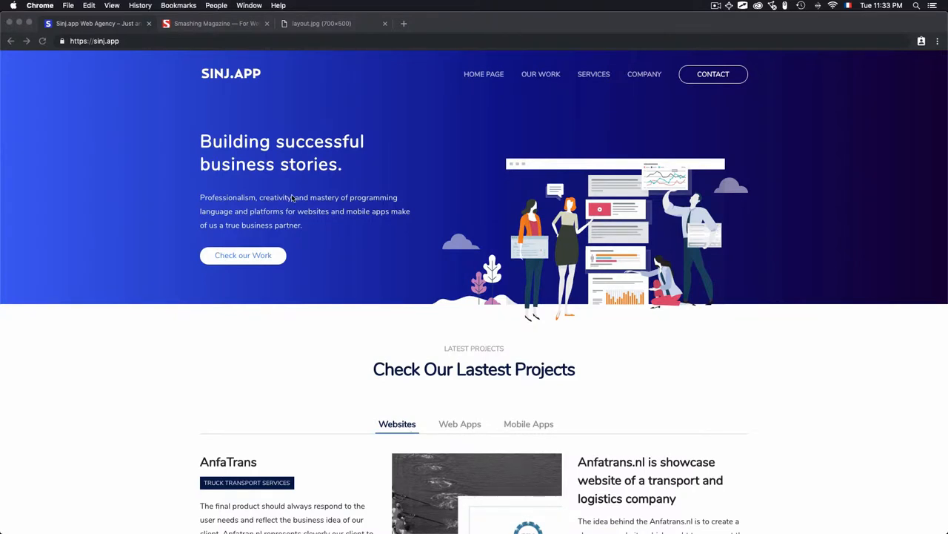
mouse_move(323, 181)
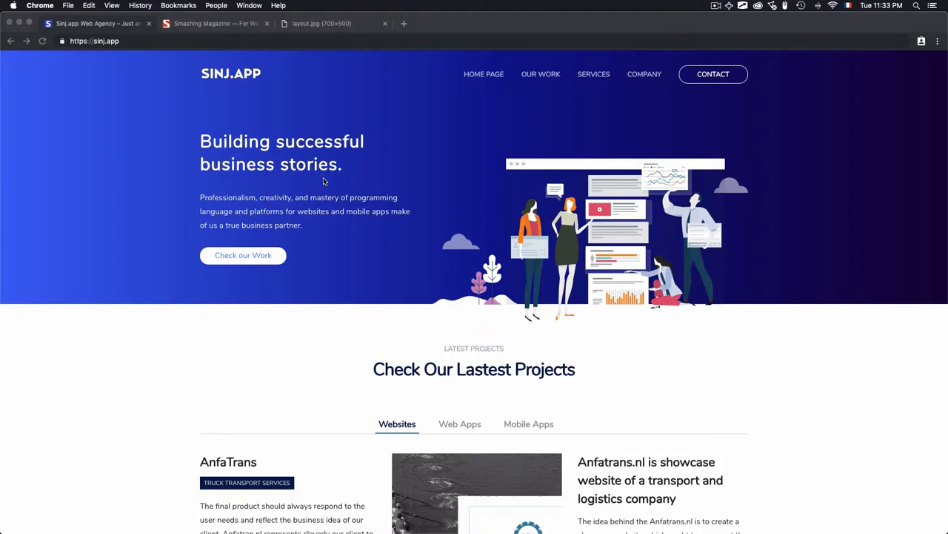
scroll("down", 3)
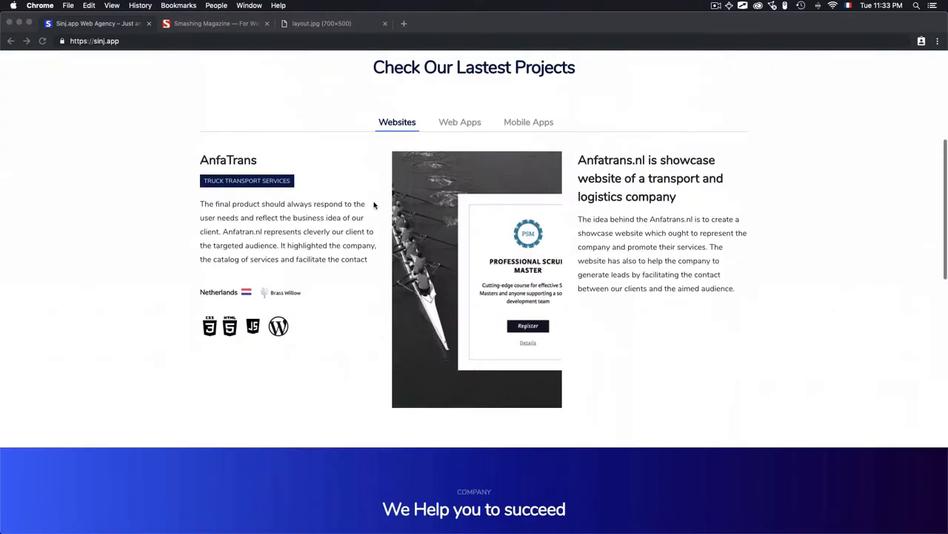
scroll("up", 3)
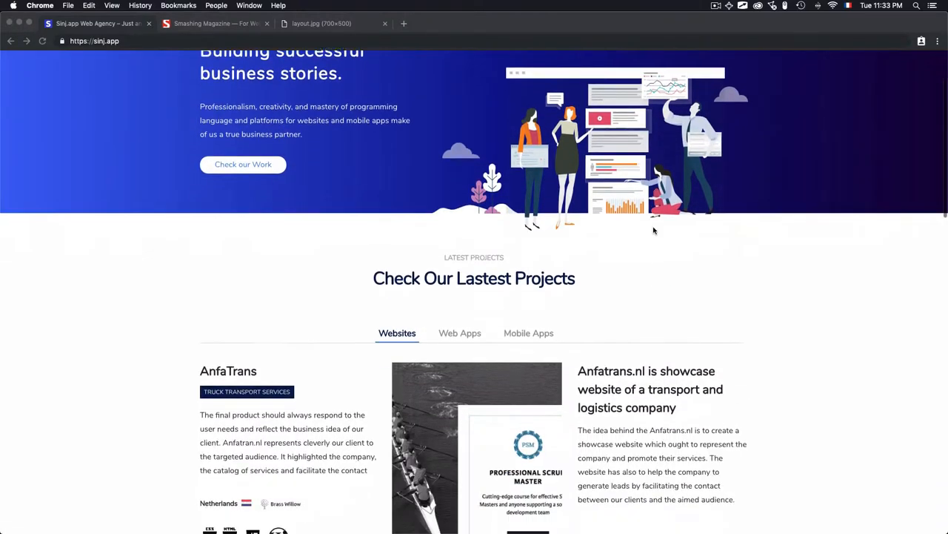
scroll("down", 3)
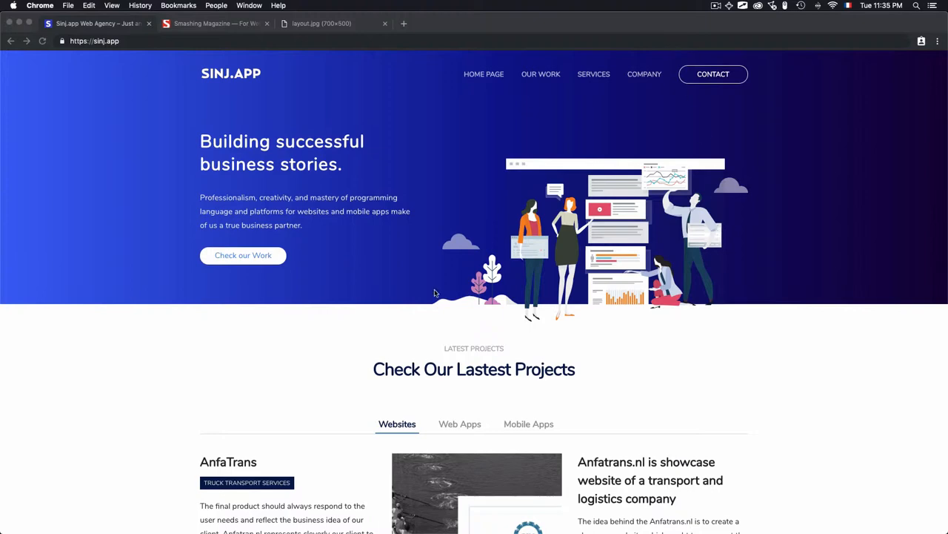
- Show the handwritten tag notes and scroll the markup to the main.main element
key("cmd+tab")
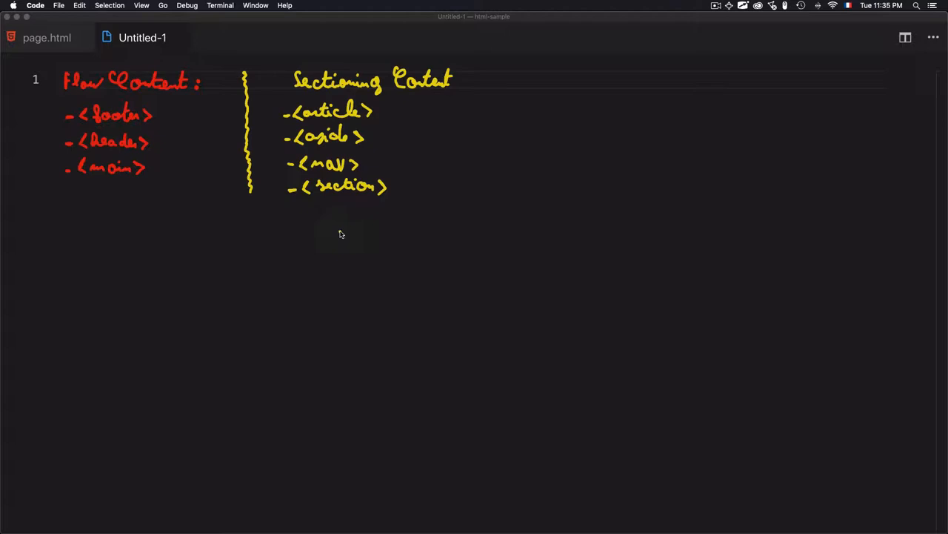
mouse_move(300, 97)
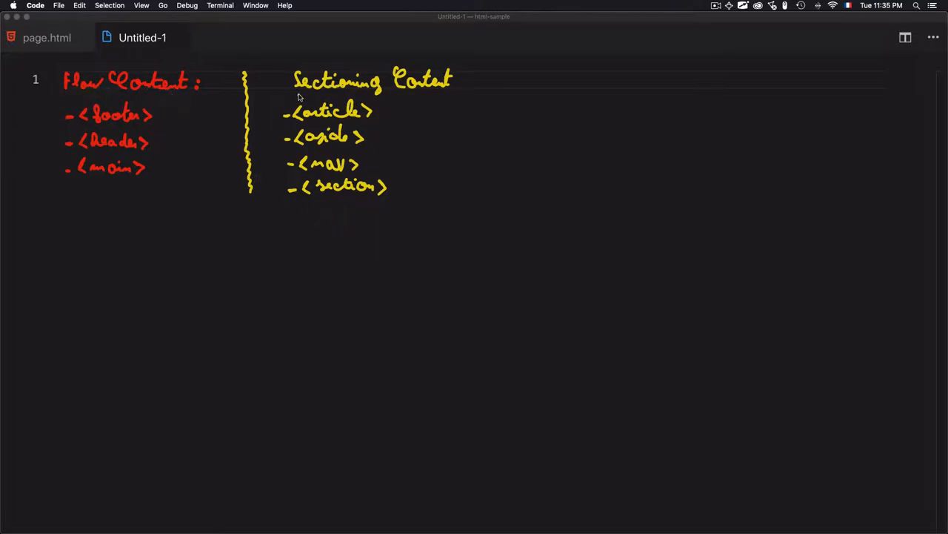
mouse_move(169, 94)
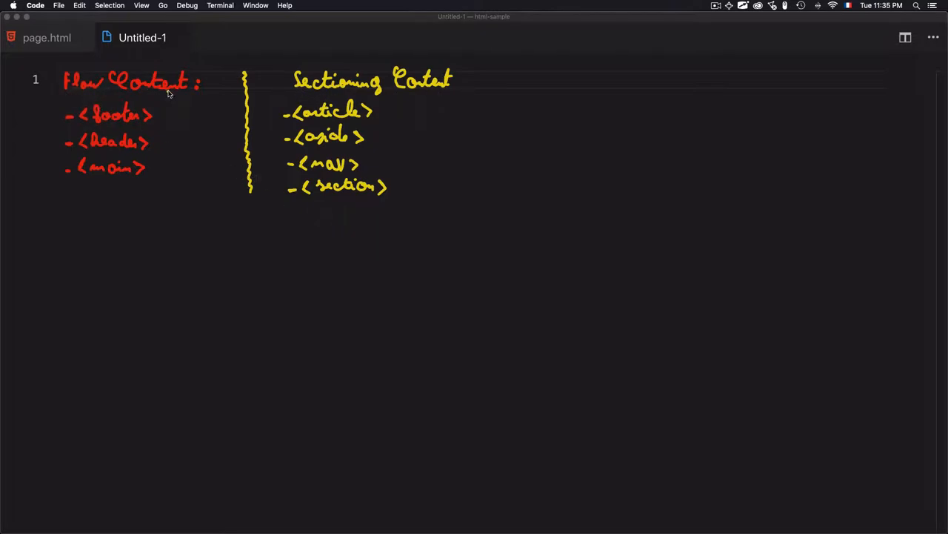
mouse_move(109, 183)
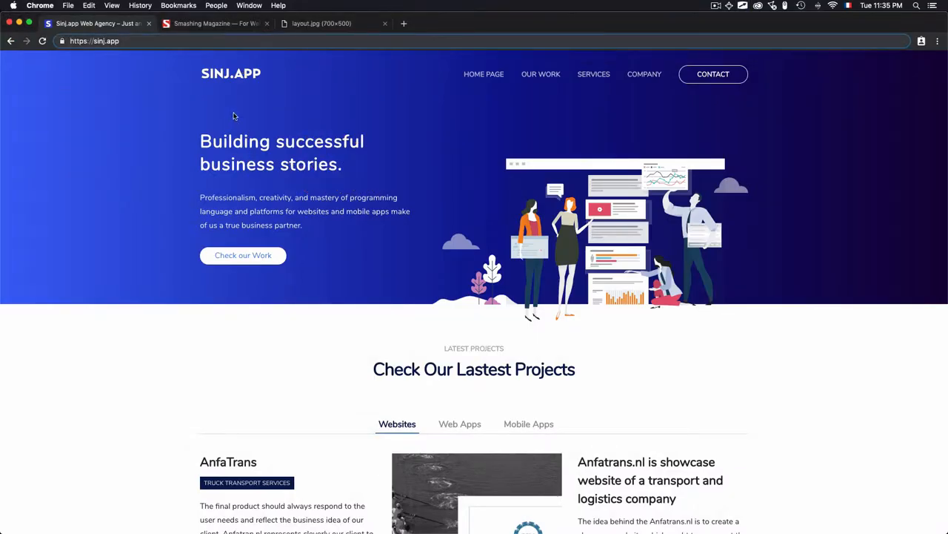
left_click(712, 74)
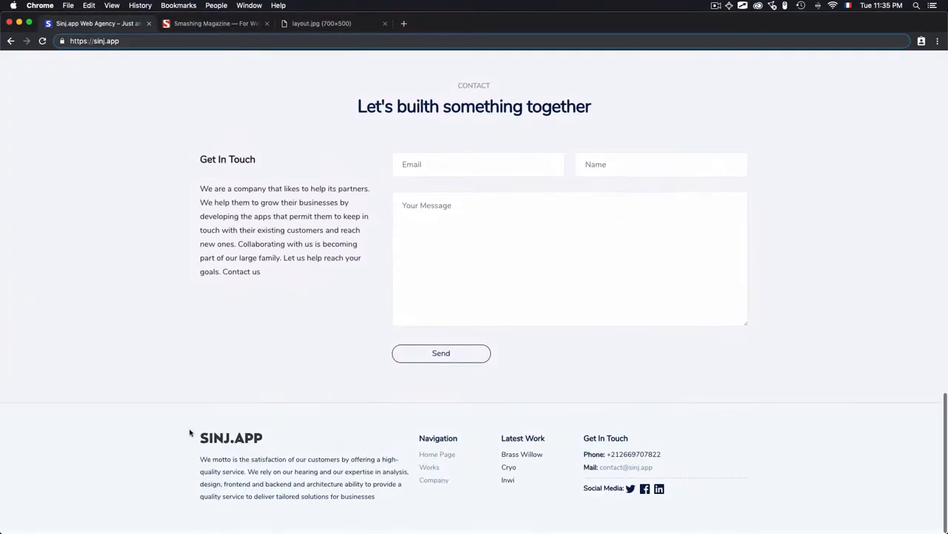
scroll("up", 3)
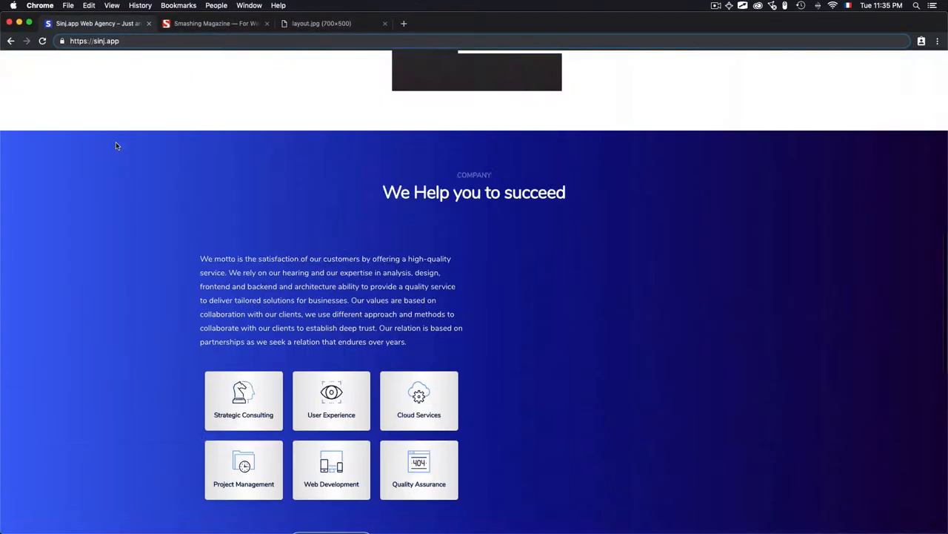
scroll("up", 3)
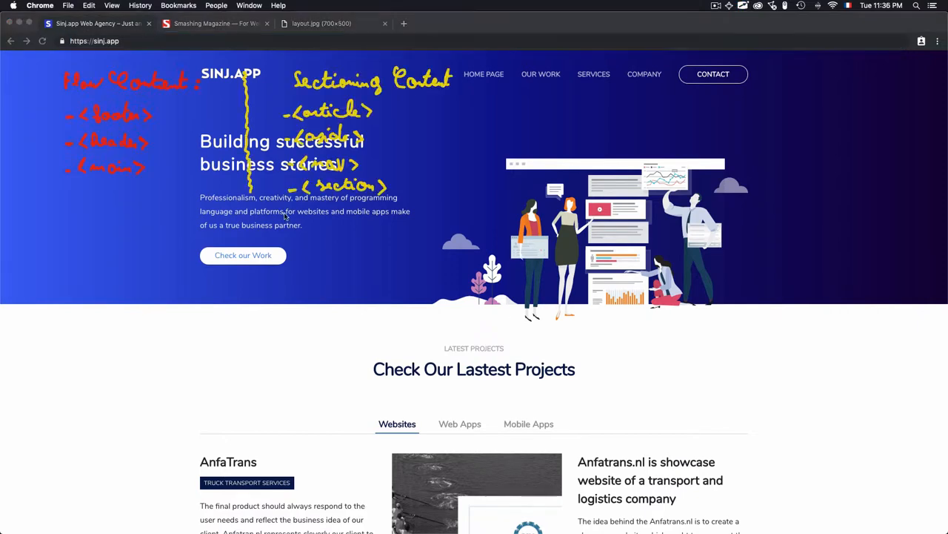
scroll("down", 3)
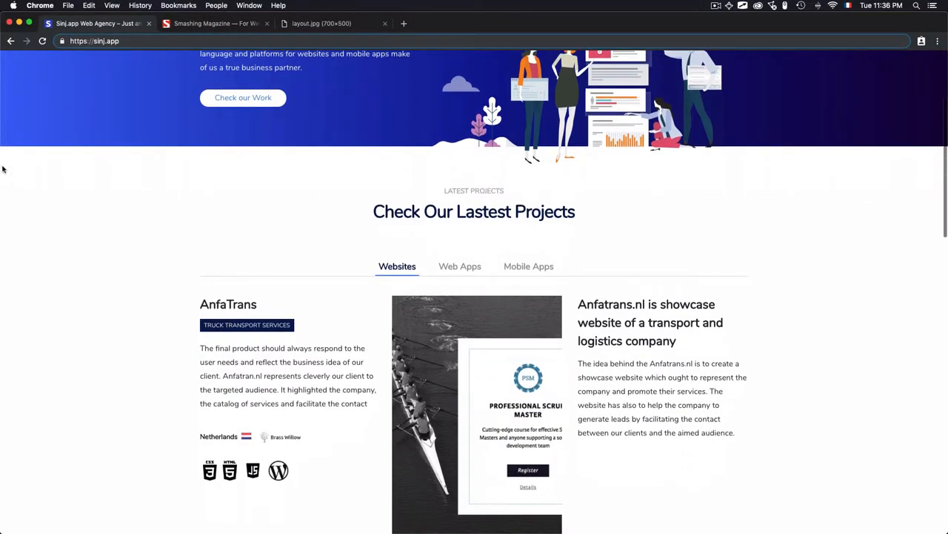
scroll("down", 3)
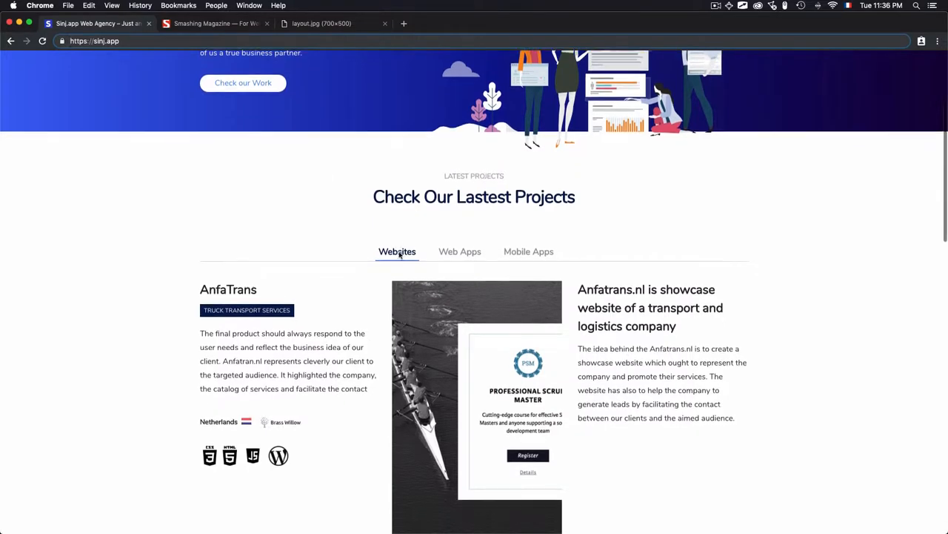
scroll("down", 3)
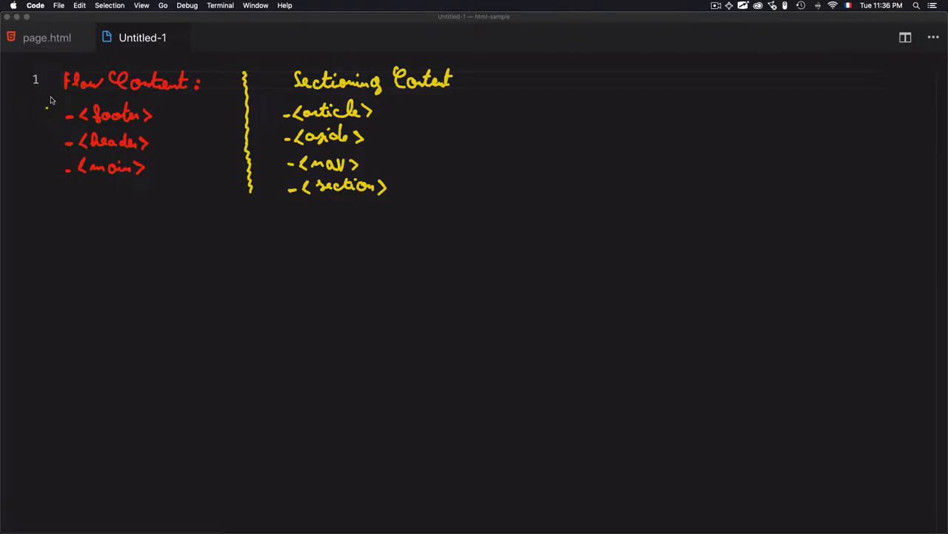
mouse_move(105, 178)
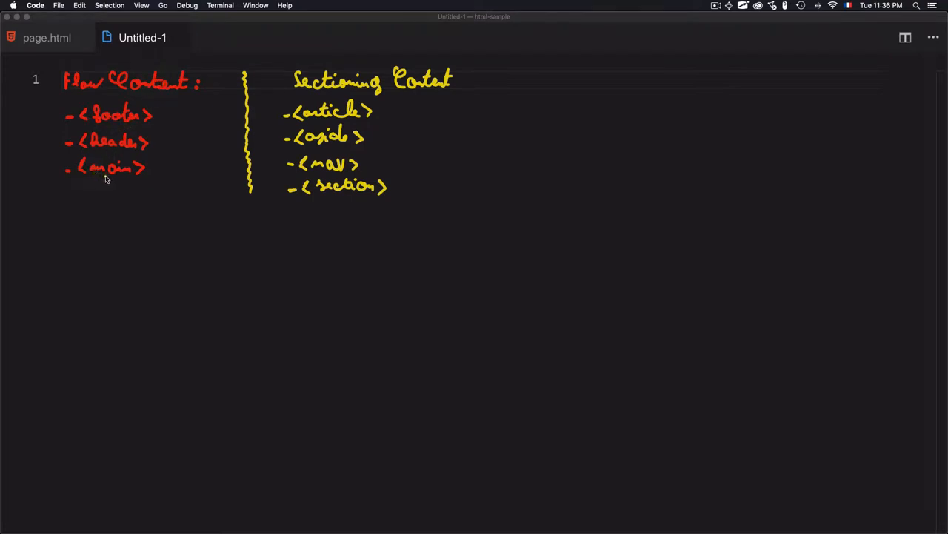
mouse_move(338, 70)
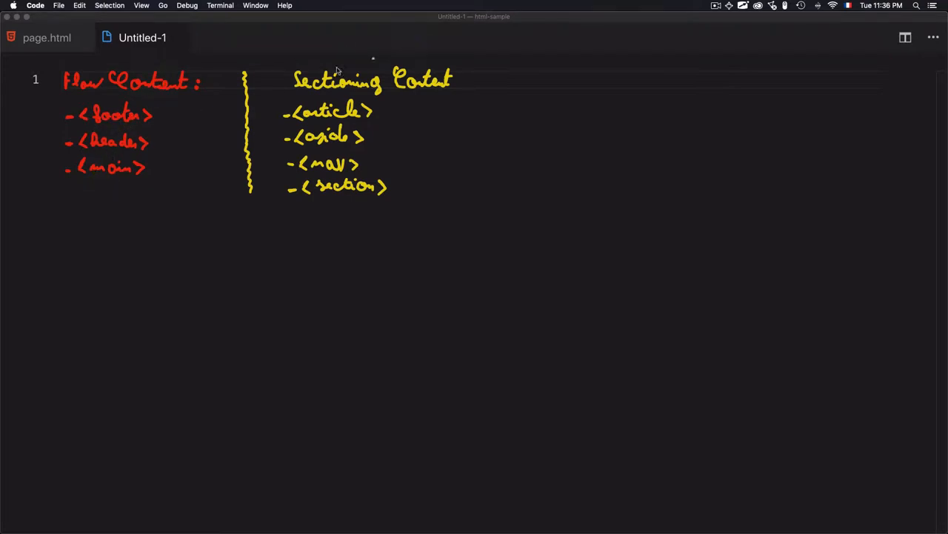
mouse_move(351, 98)
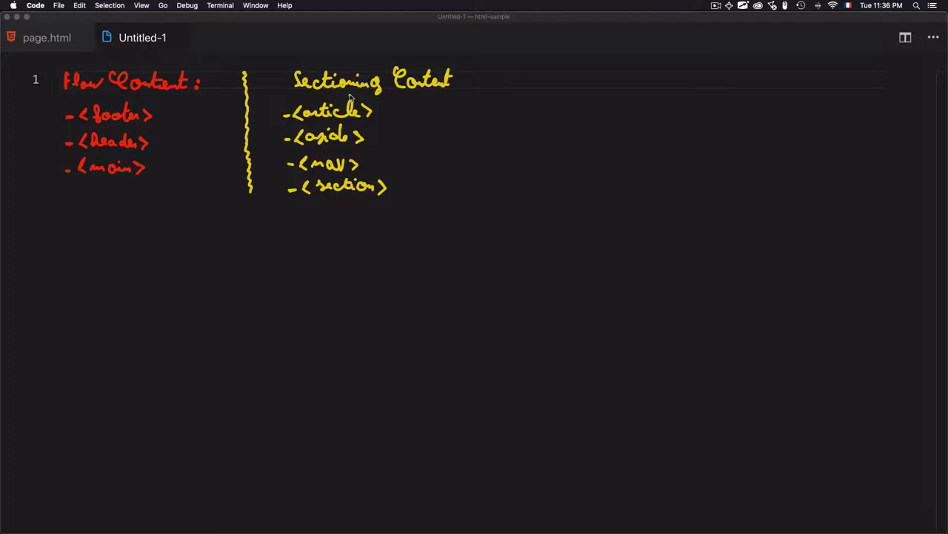
mouse_move(350, 115)
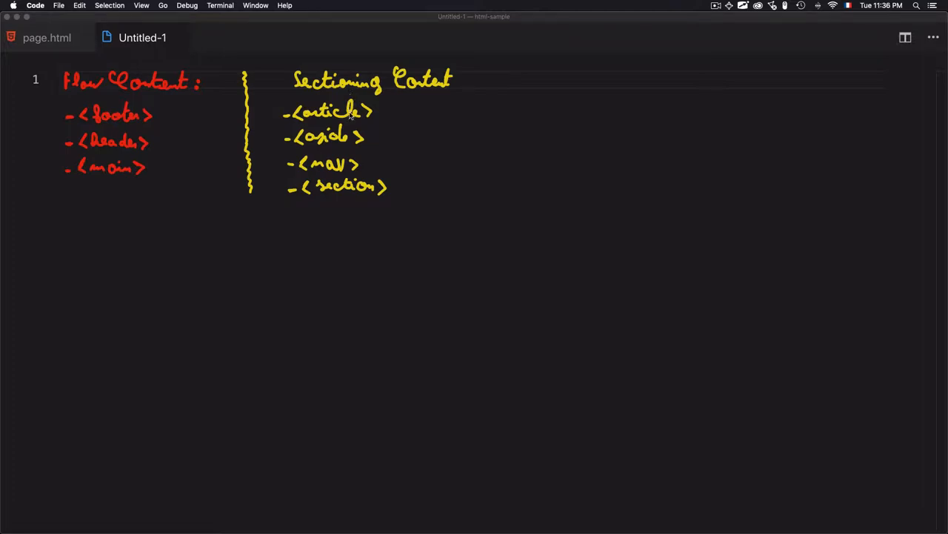
mouse_move(311, 143)
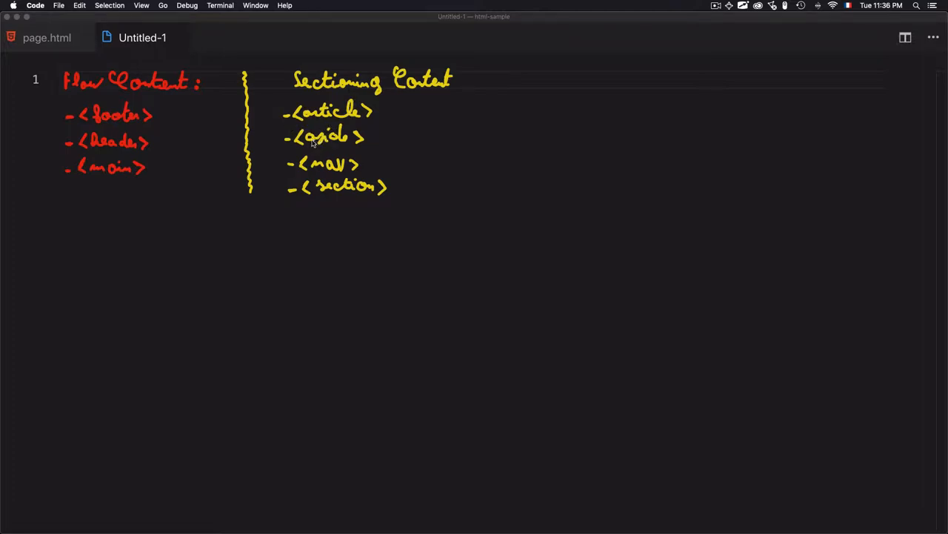
mouse_move(364, 196)
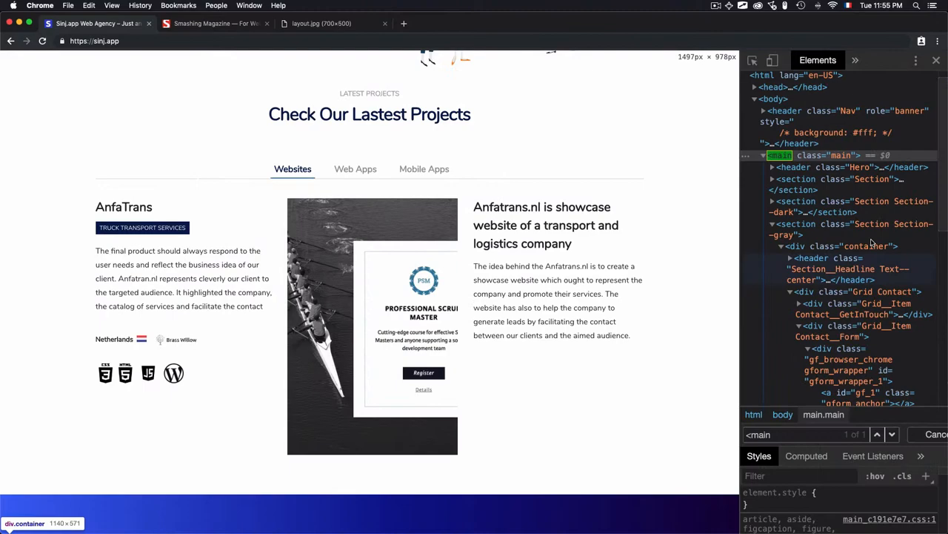
scroll("down", 3)
type("<nav")
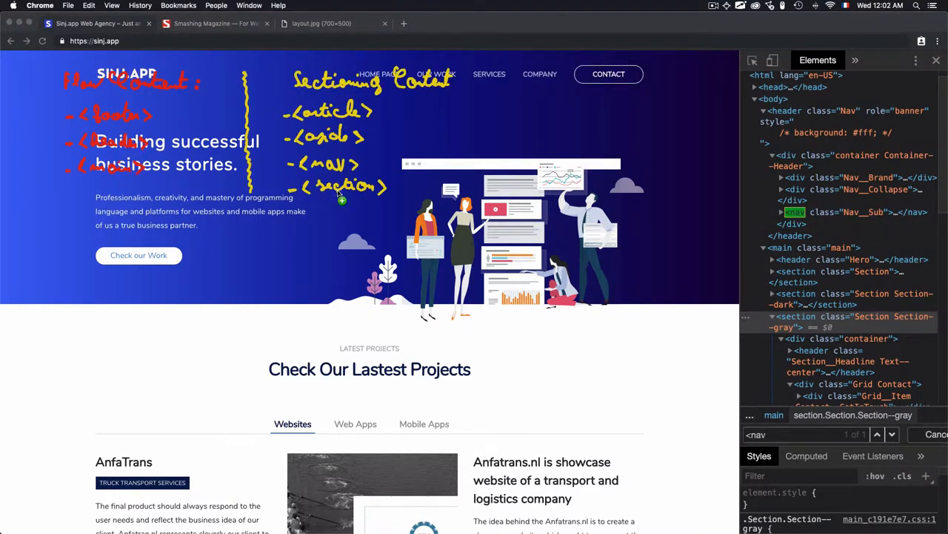
- Scroll the sinj.app page to show the regions matching the nav and section searches
scroll("down", 3)
type("sectio")
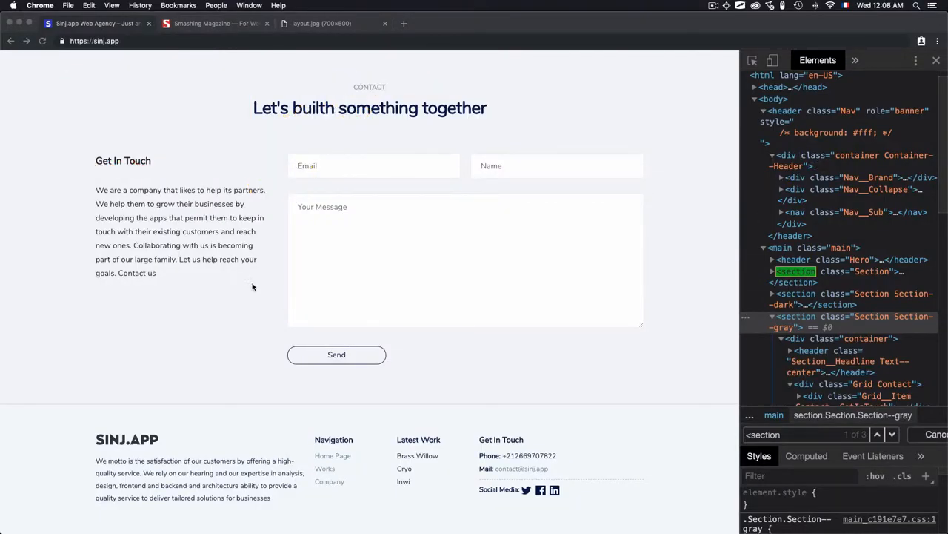
scroll("down", 3)
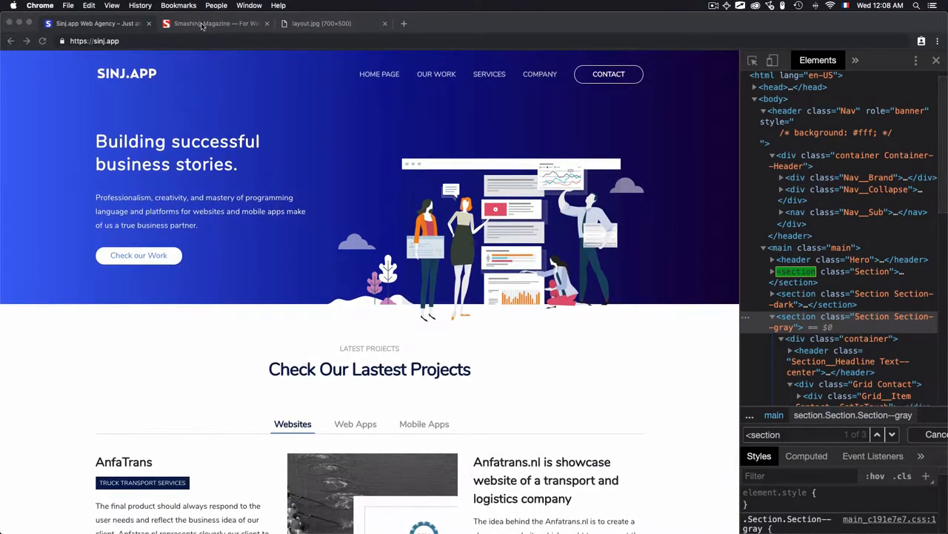
- Inspect Smashing Magazine's first featured article, collapse its node, then return to the Sinj tab
left_click(215, 23)
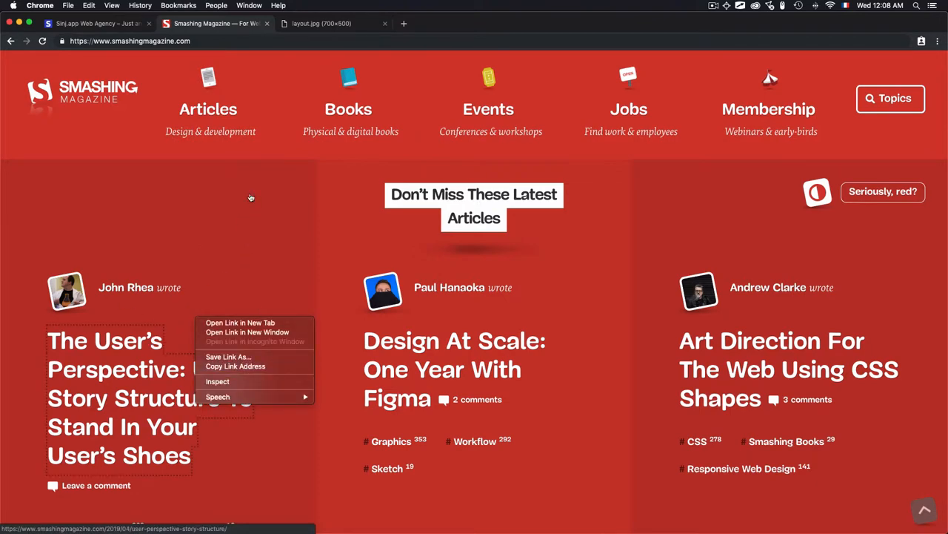
left_click(217, 380)
type("<article")
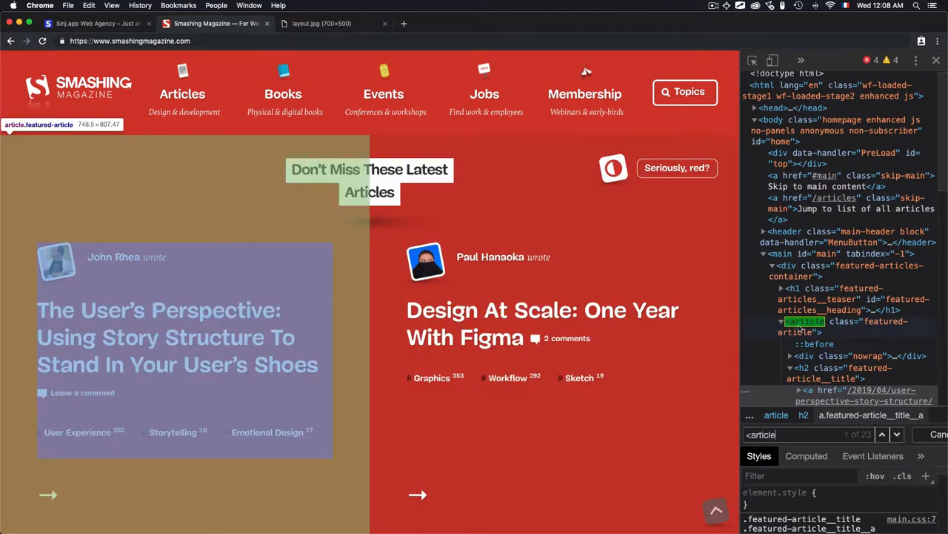
left_click(780, 322)
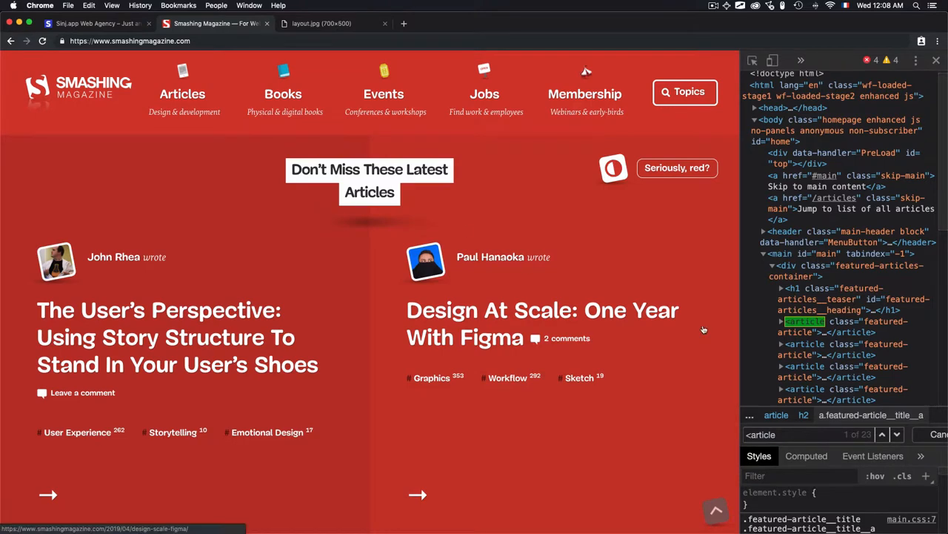
mouse_move(182, 93)
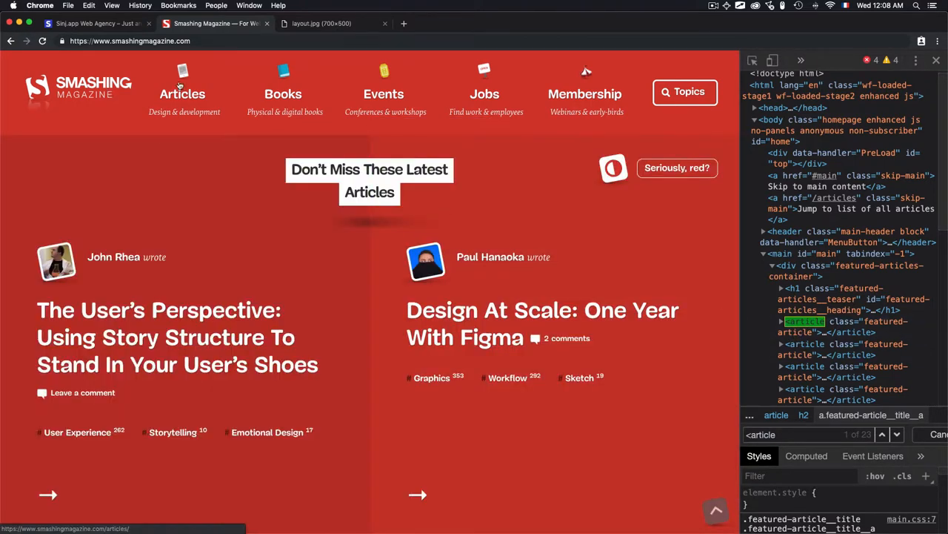
left_click(96, 23)
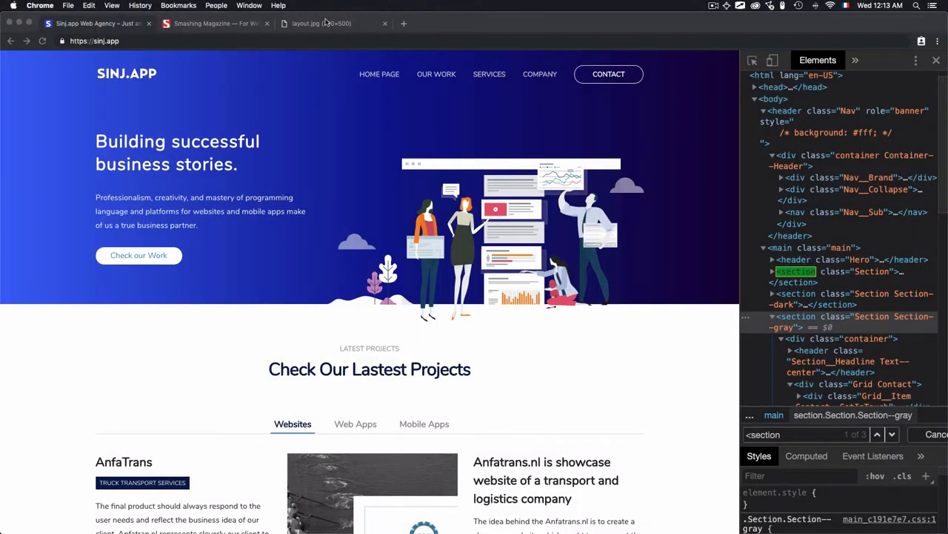
- Display the layout.jpg diagram of header, nav, article, aside, section and footer regions
left_click(333, 23)
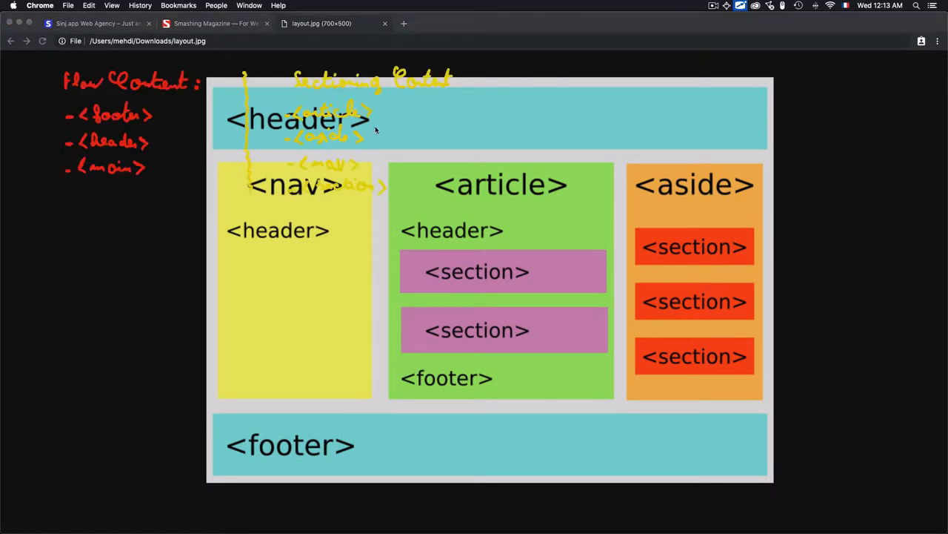
mouse_move(378, 221)
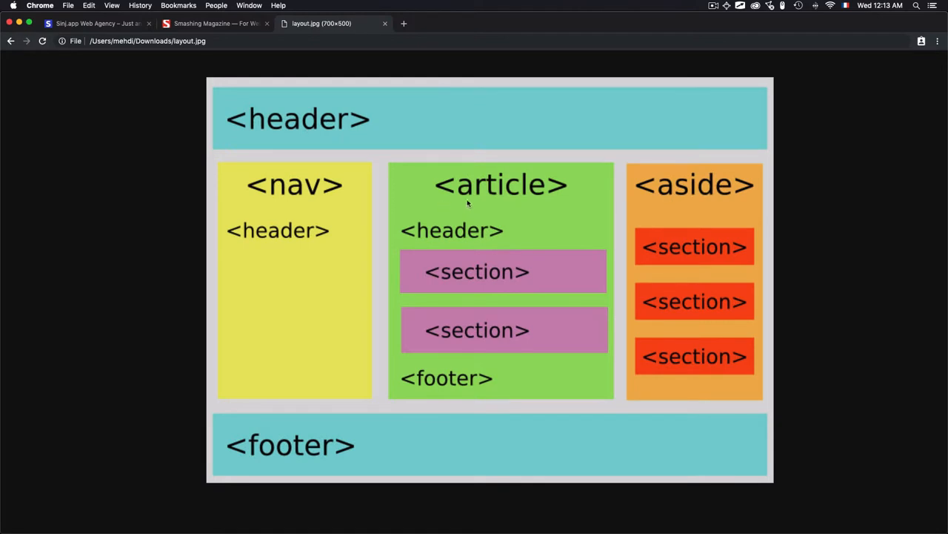
mouse_move(283, 202)
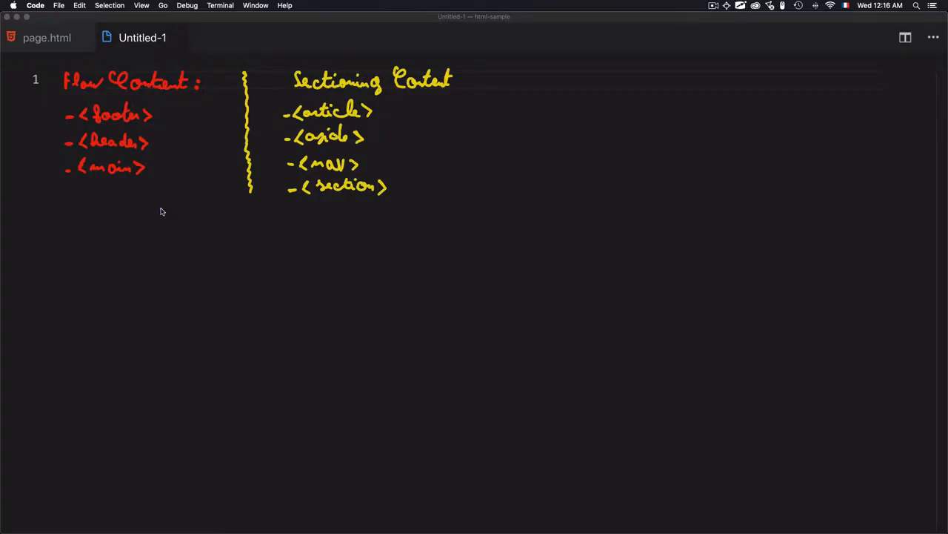
mouse_move(319, 96)
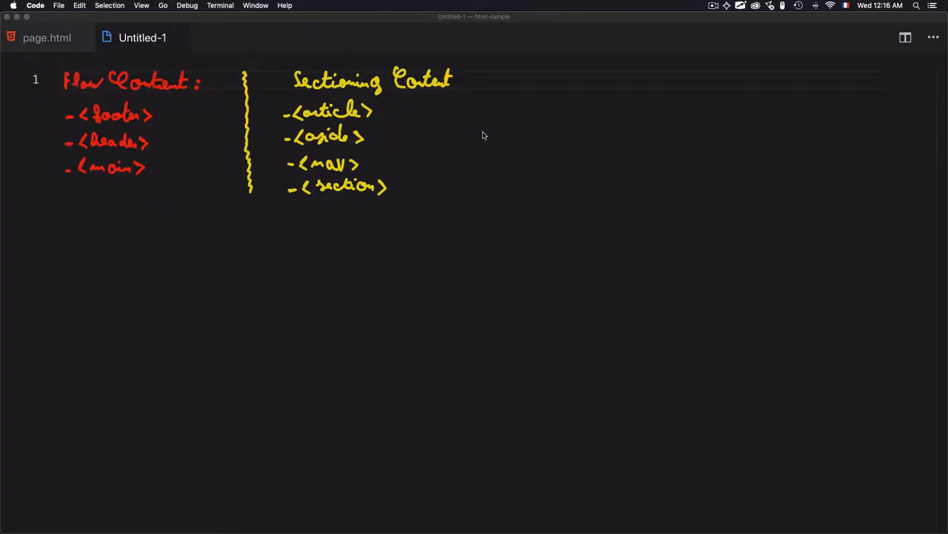
mouse_move(120, 180)
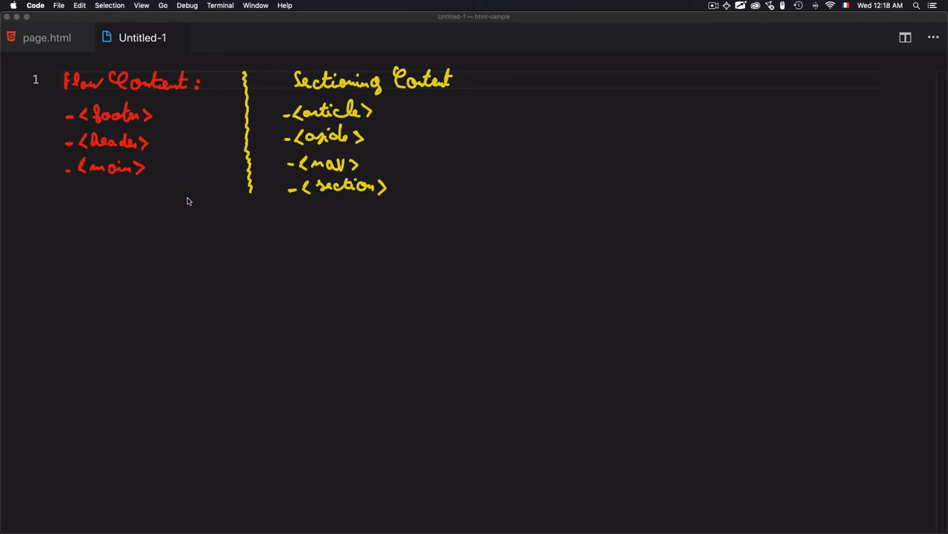
mouse_move(122, 185)
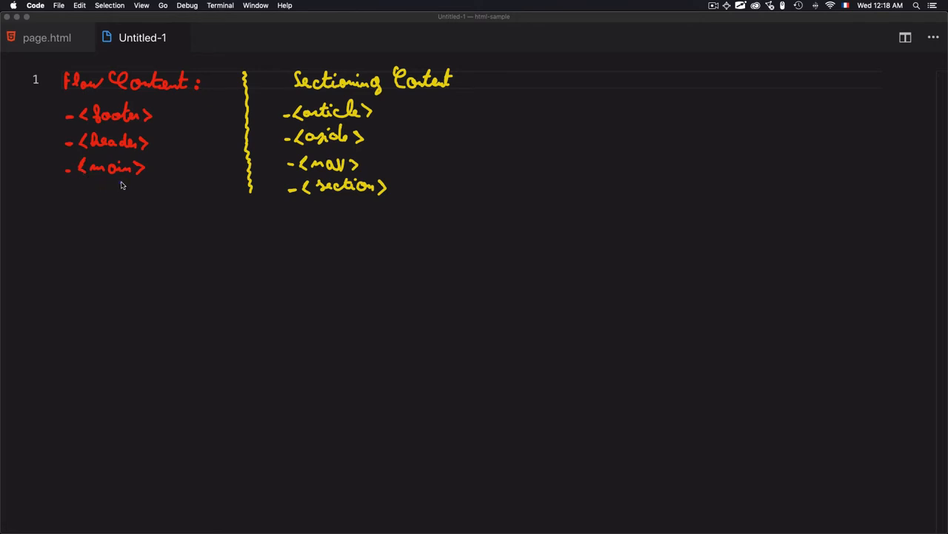